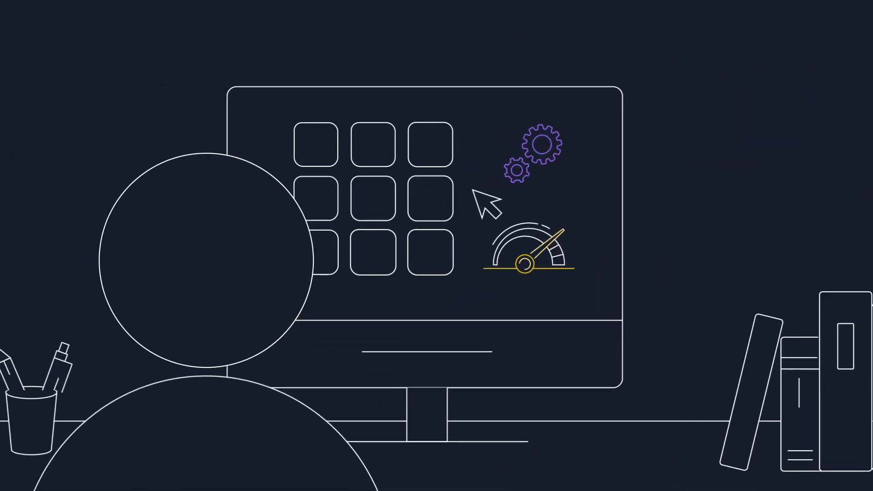
click(313, 139)
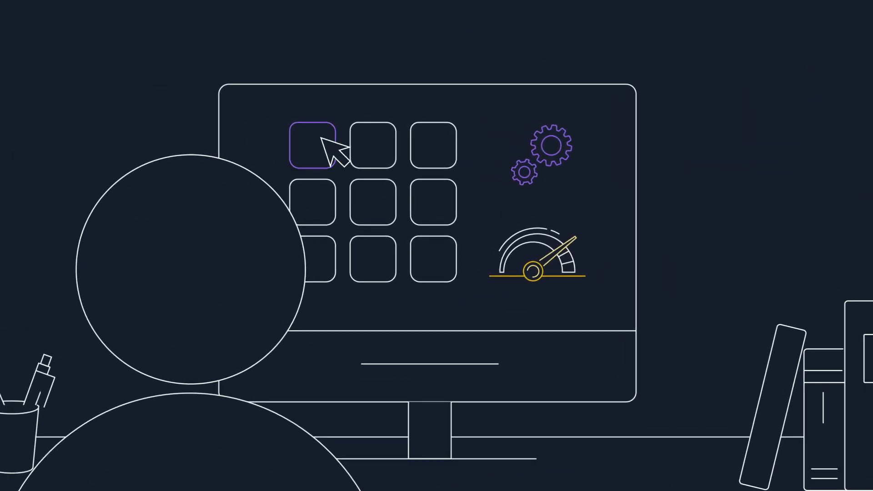